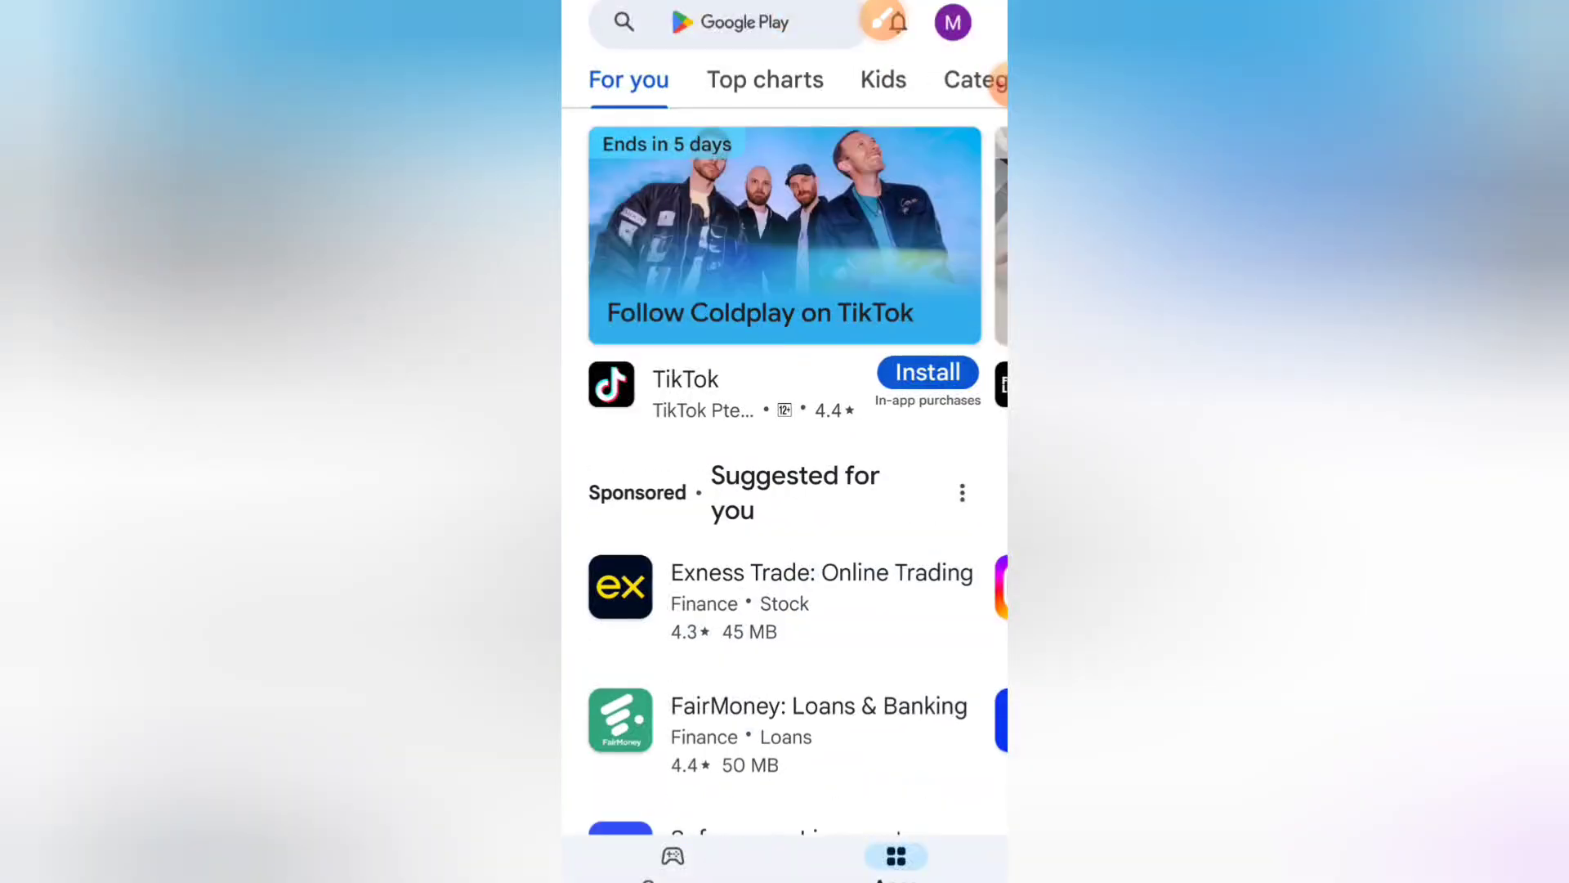
- Search the Play Store for 'google au' to surface Google Authenticator suggestions
left_click(721, 22)
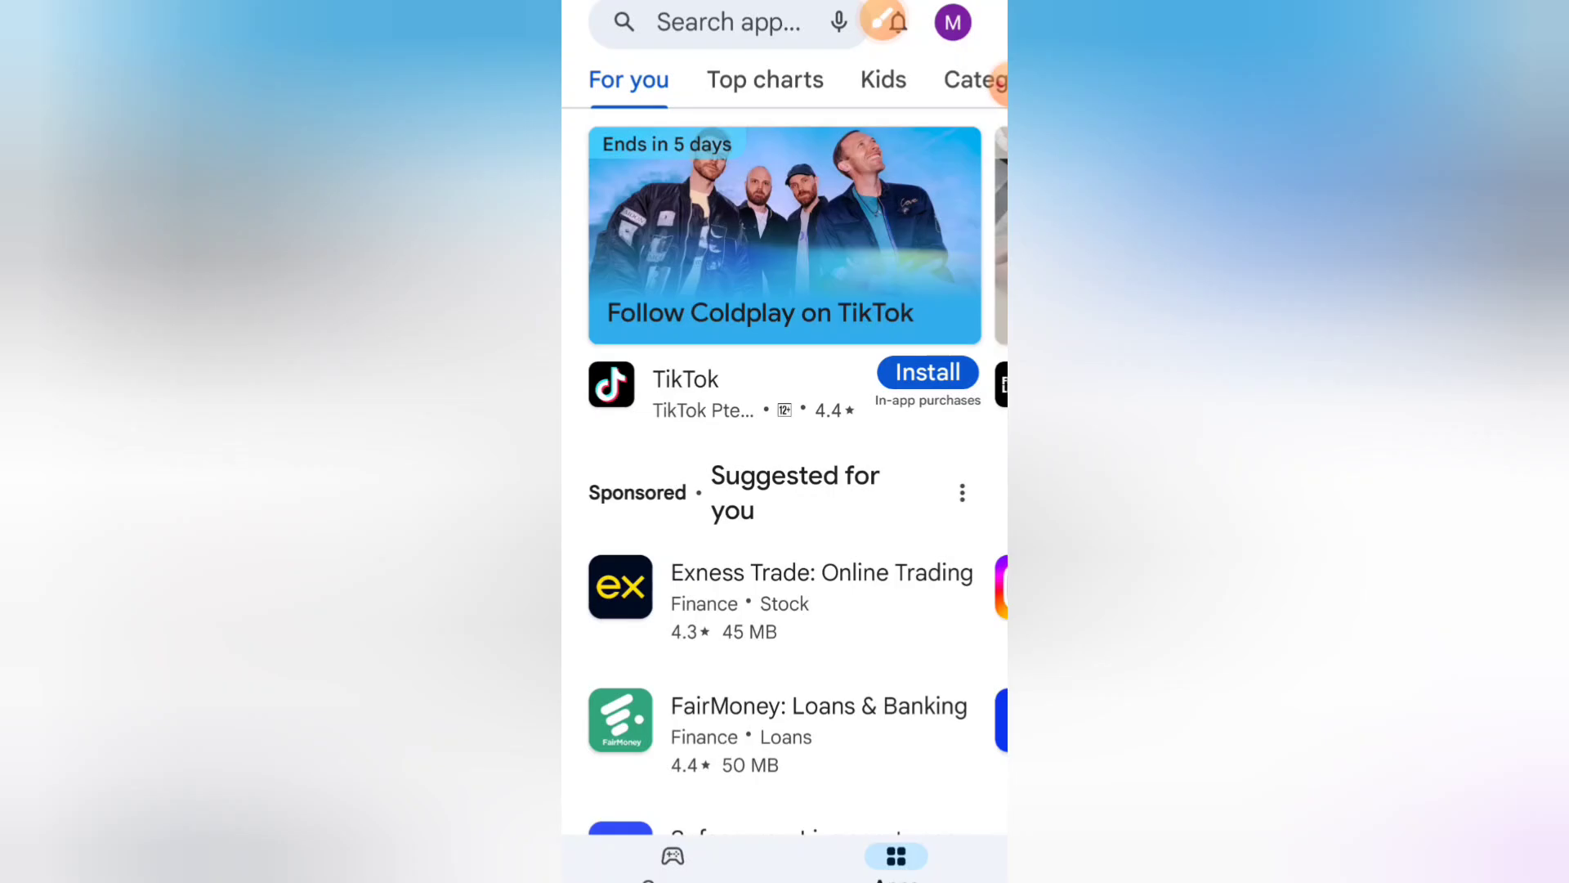
left_click(711, 21)
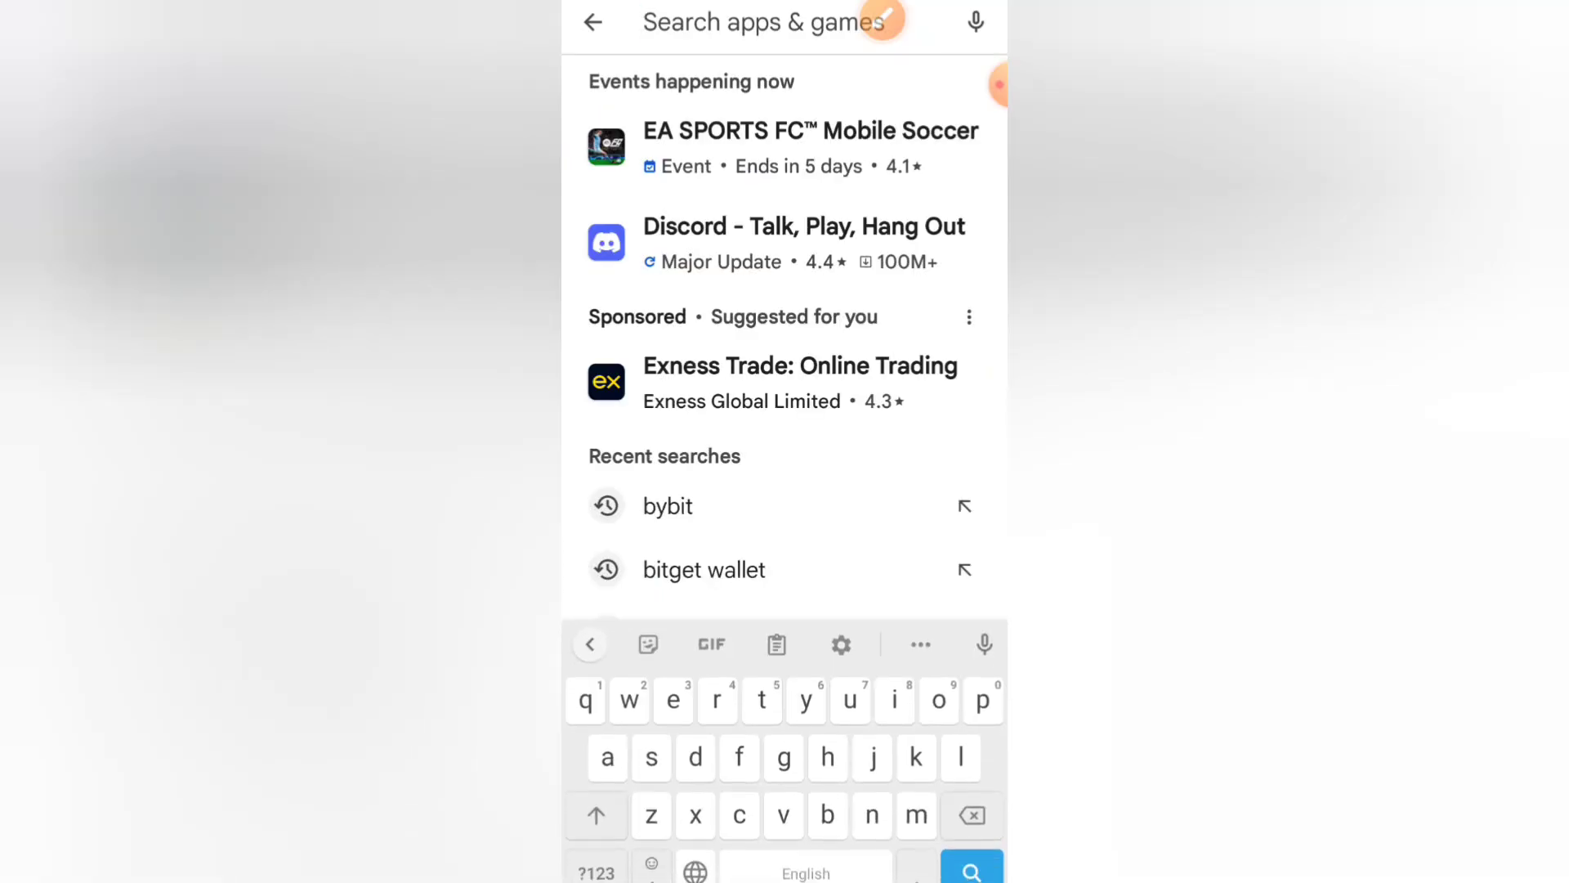
type("google")
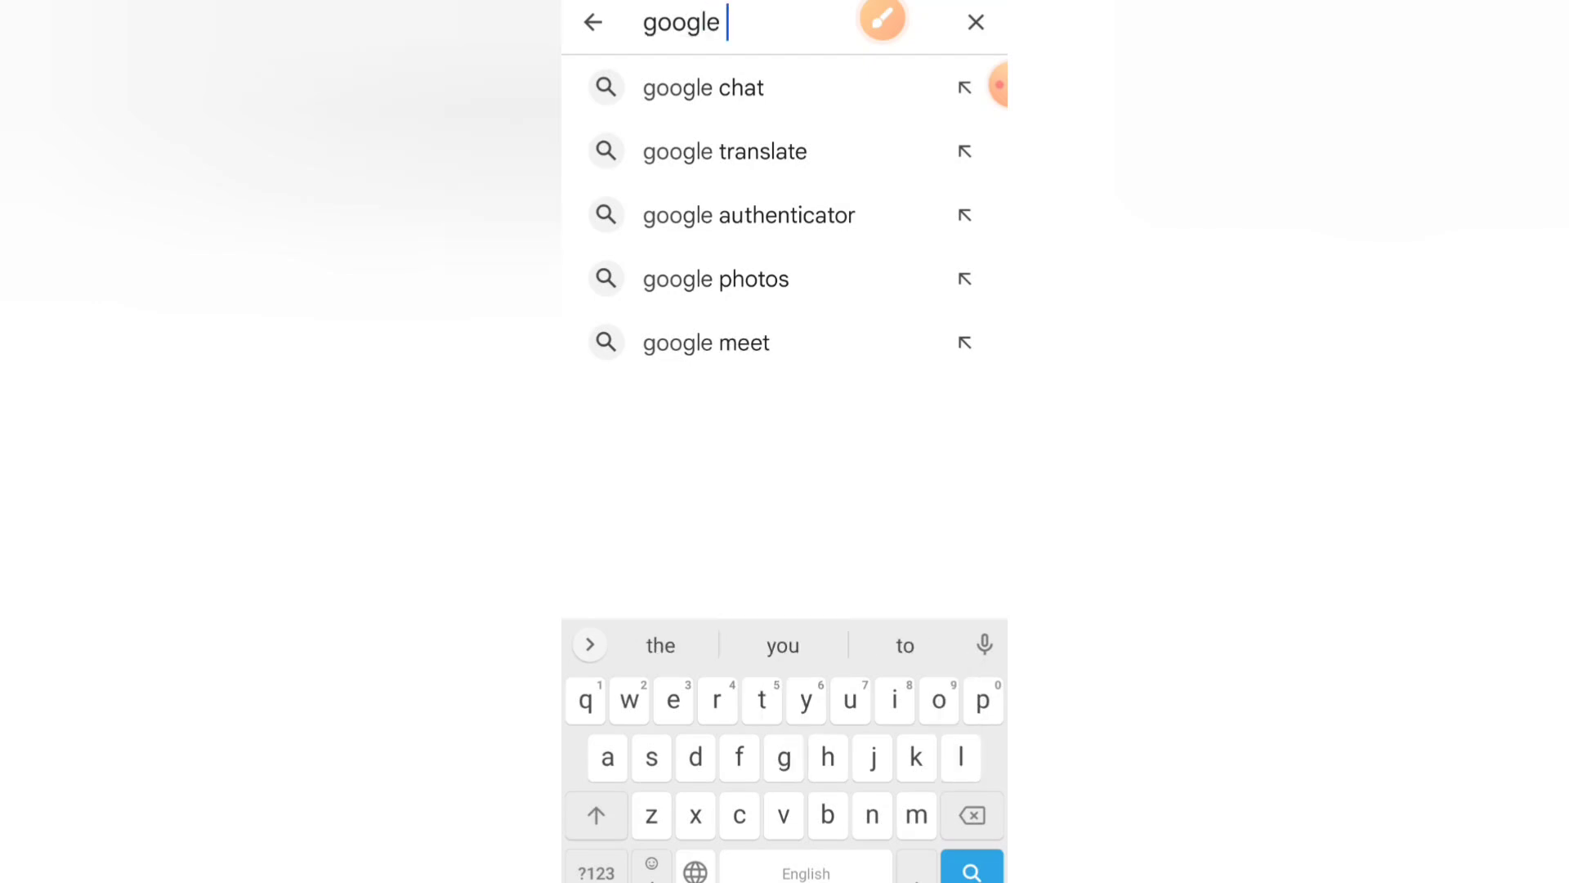
type("au")
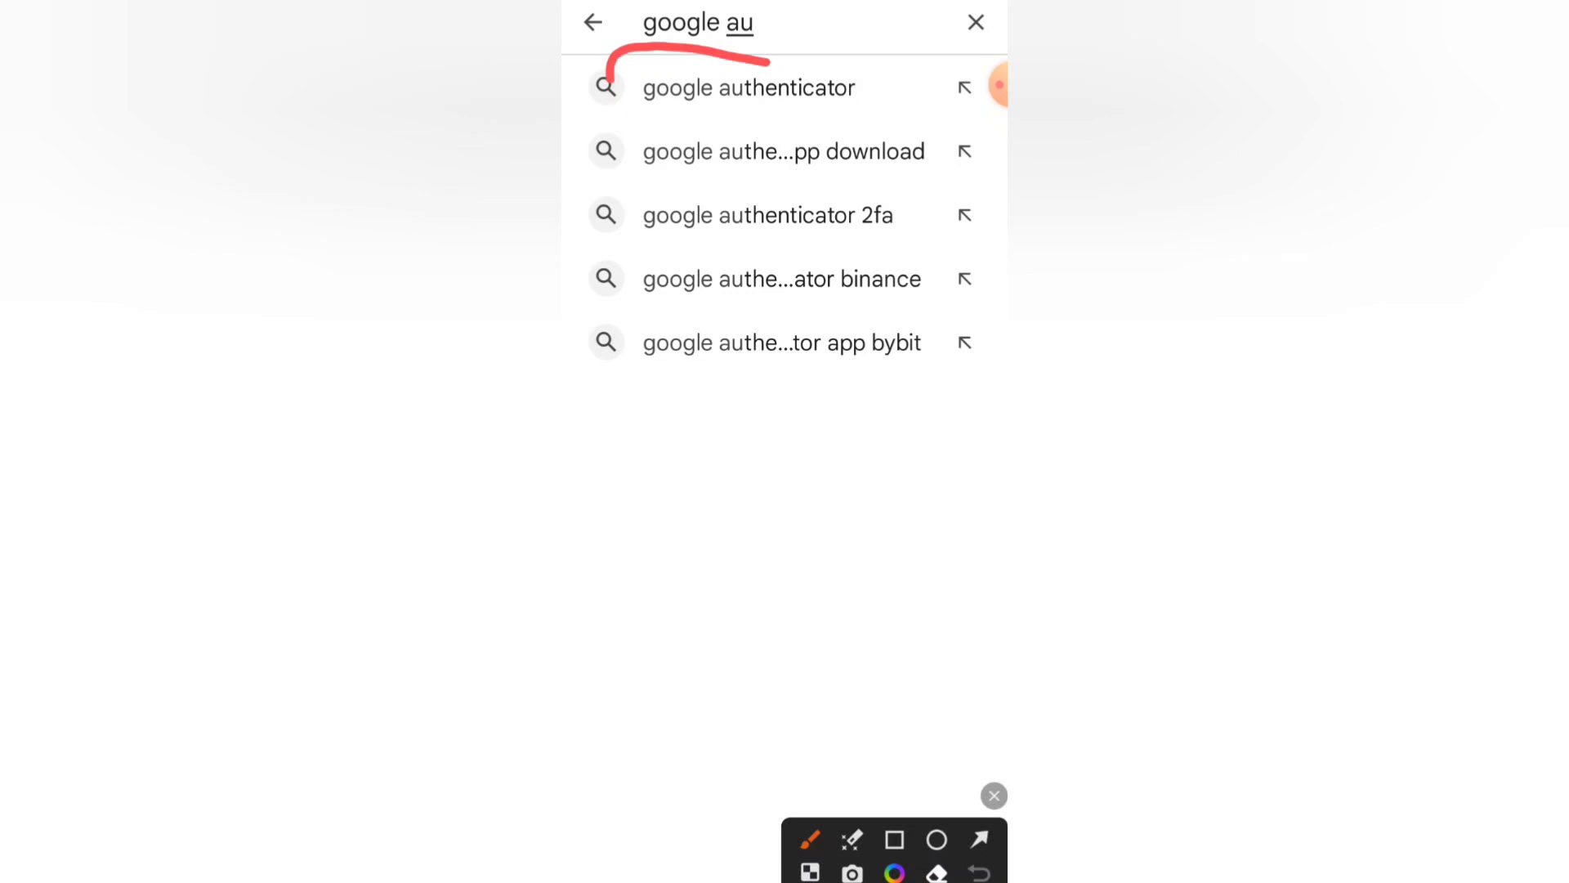
- Select the Google Authenticator result, confirm it is installed, and switch to the Bybit home screen
left_click(748, 87)
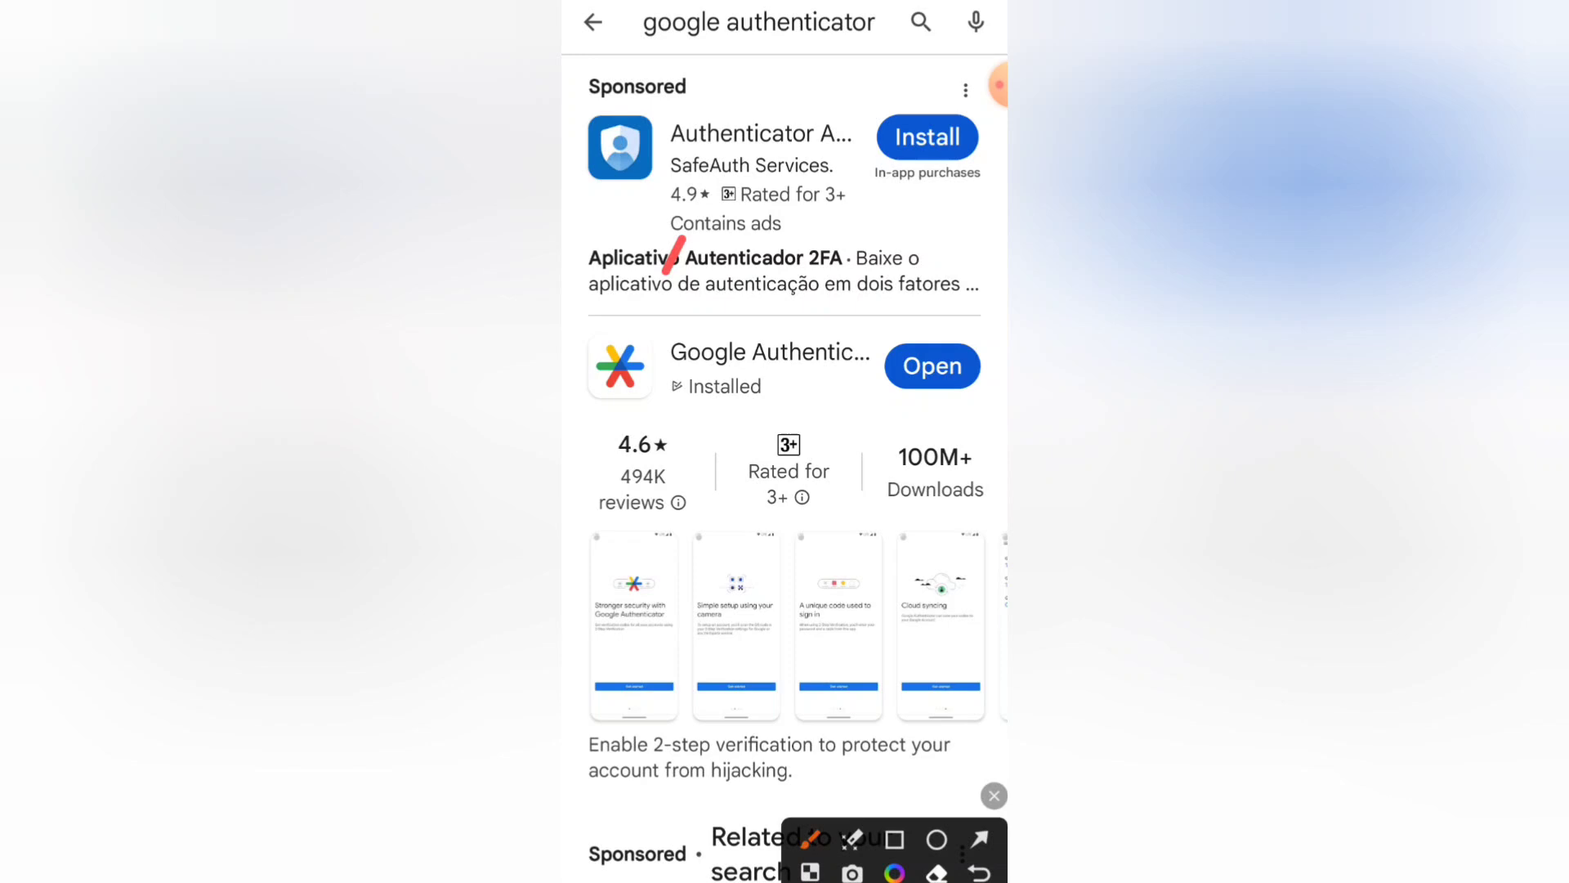
left_click(964, 838)
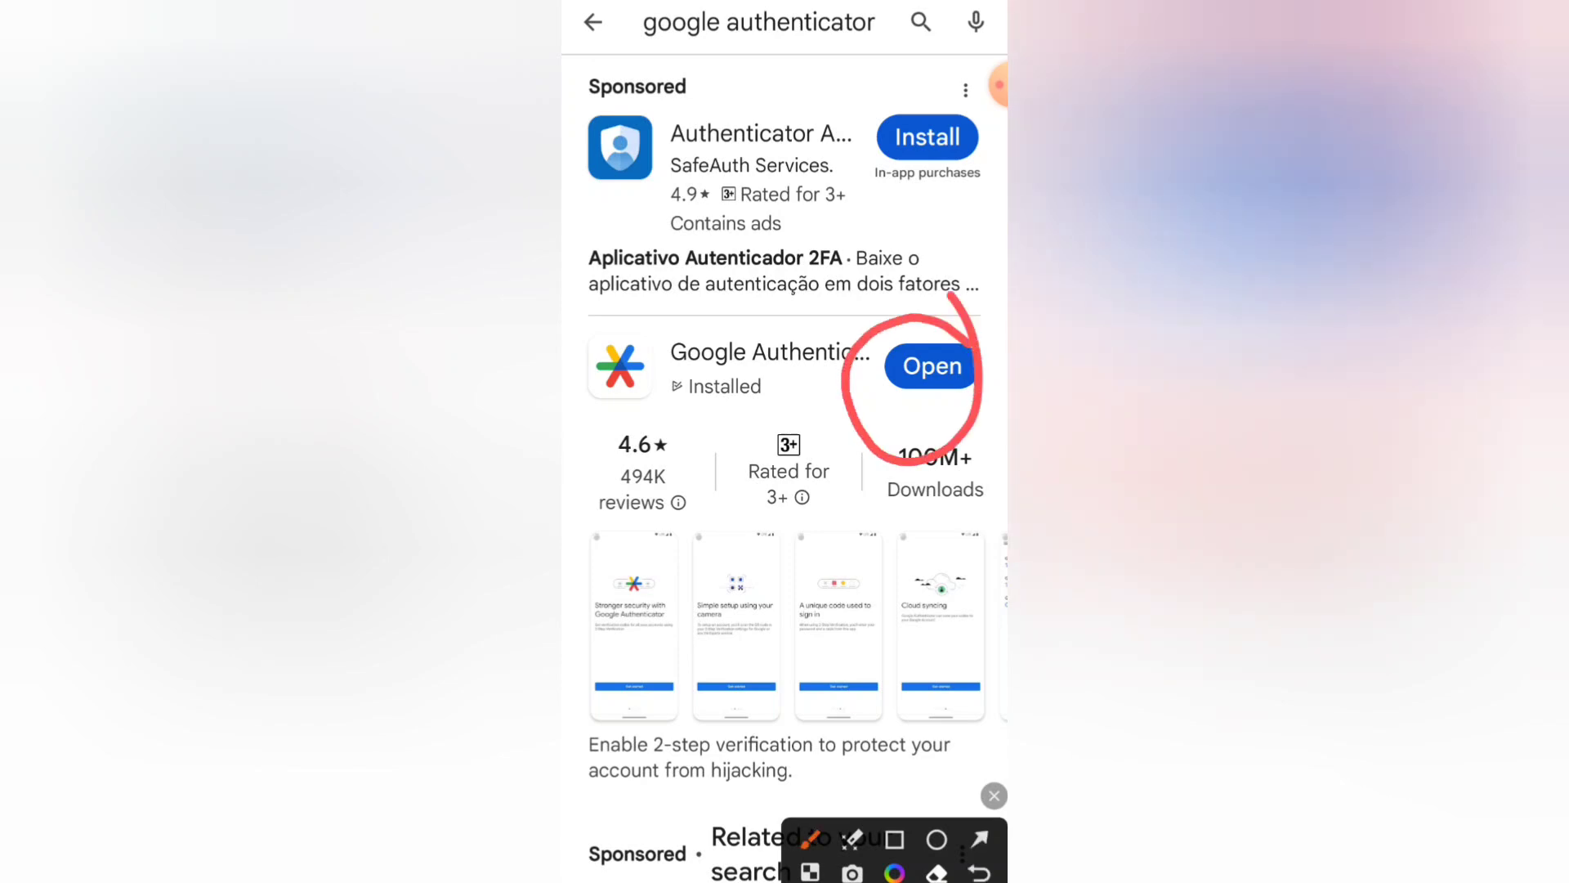
left_click(929, 364)
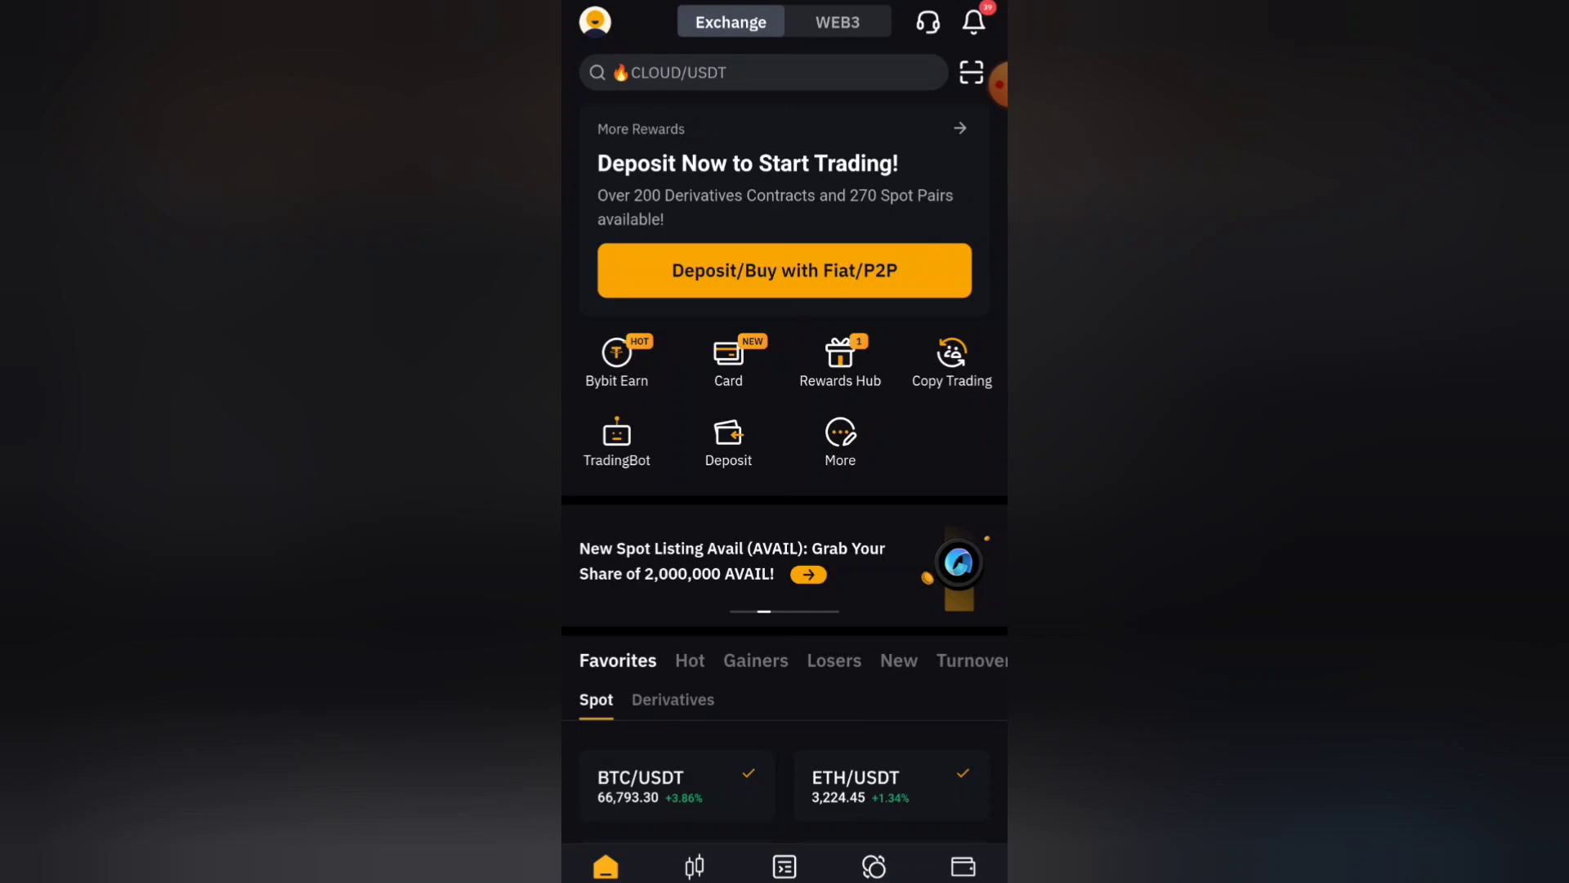
- Go to the Bybit account profile's Security settings and pull down the notification shade for the emailed code
left_click(593, 22)
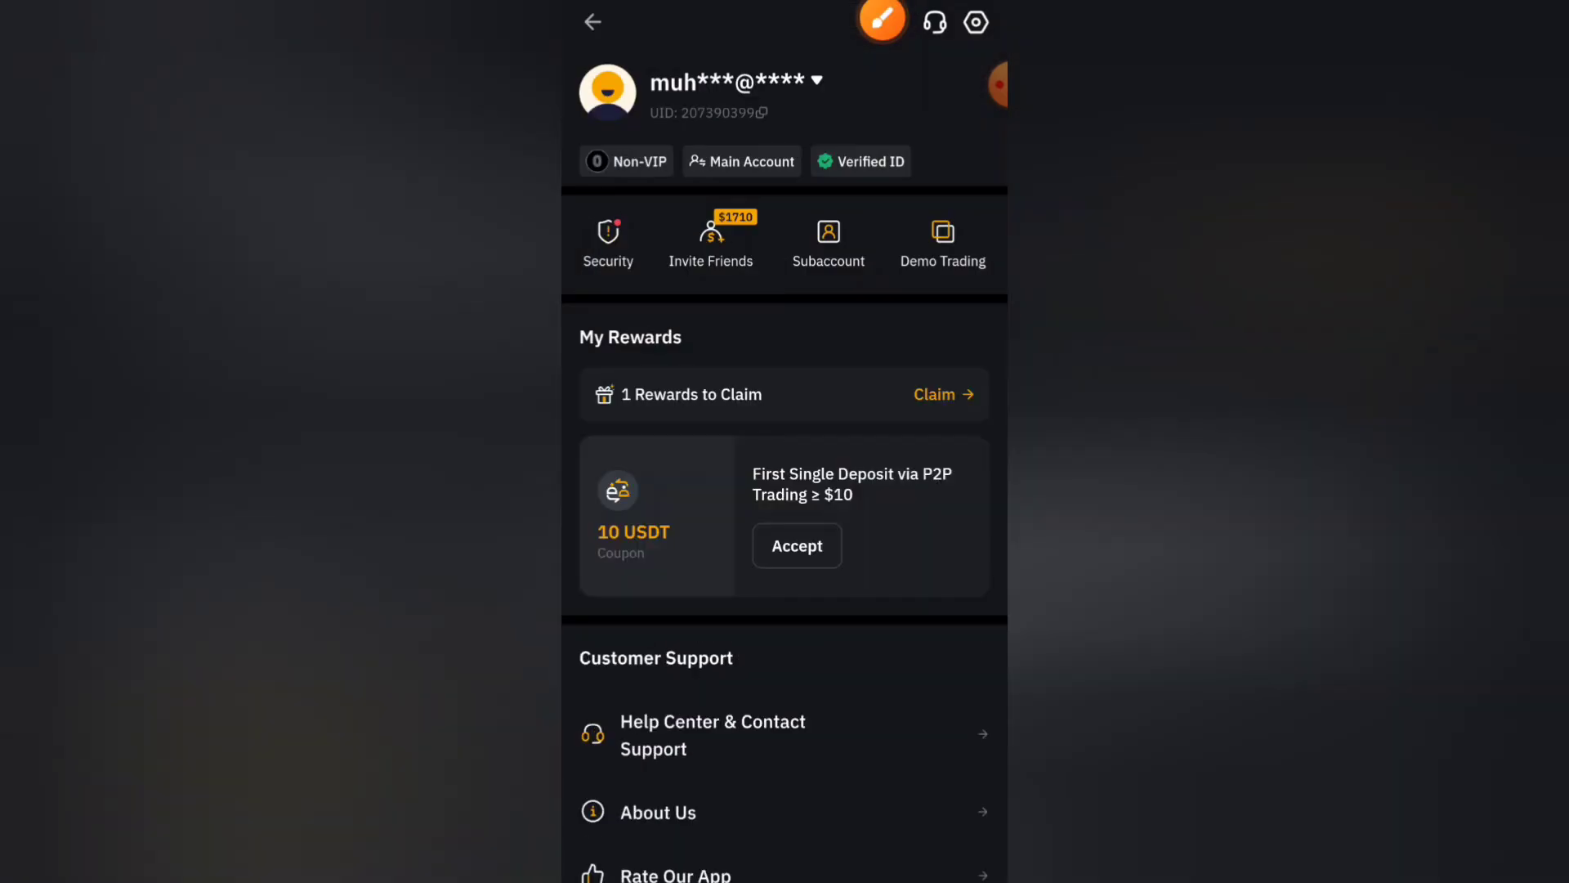
left_click(881, 21)
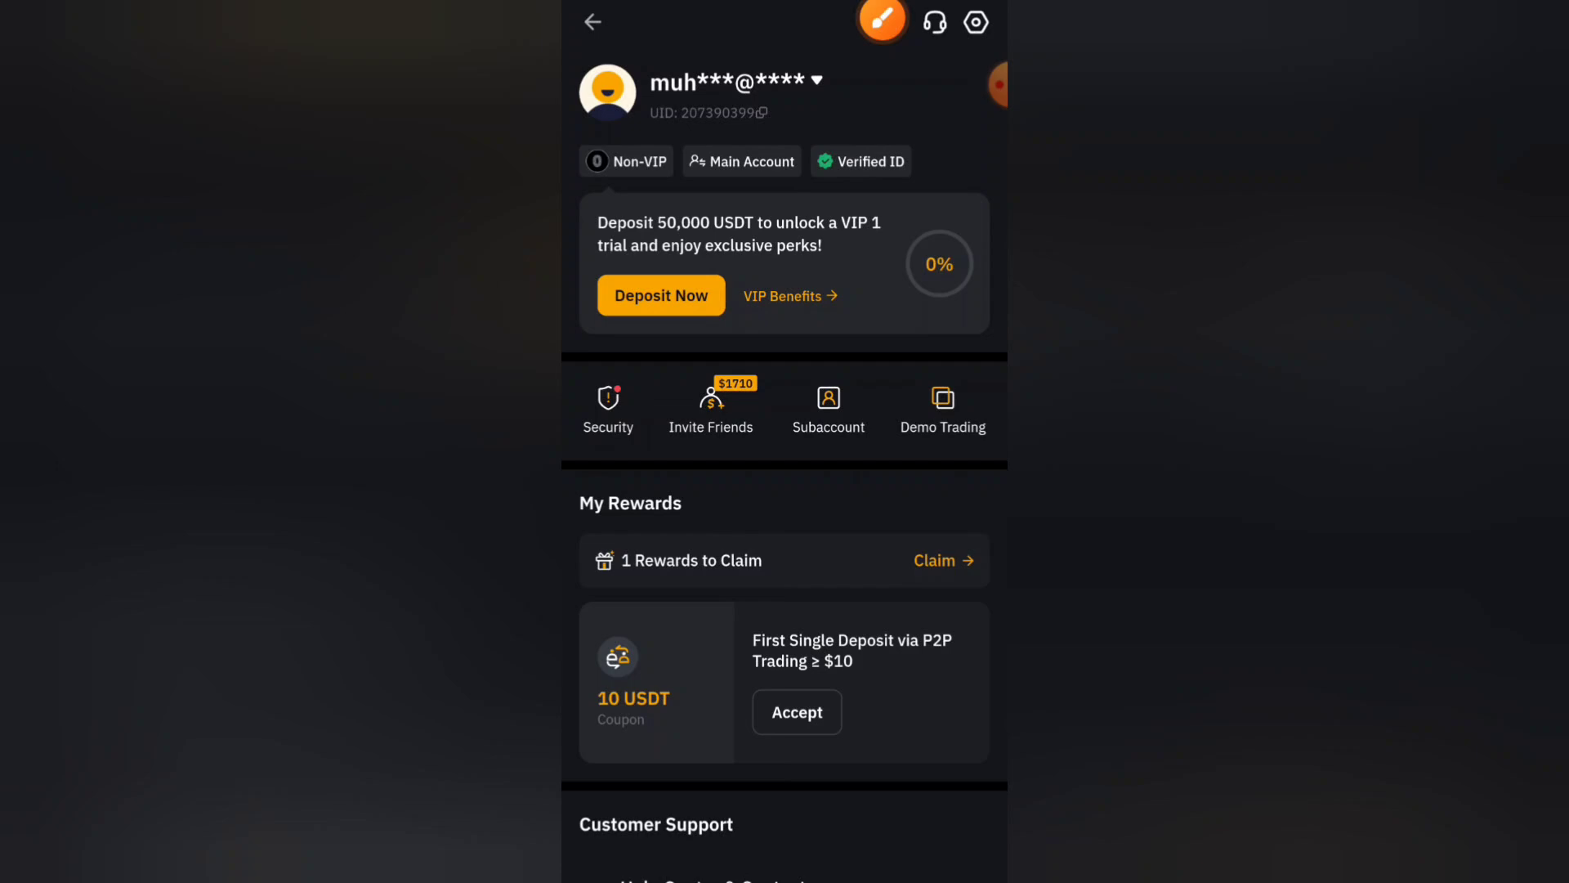
left_click(608, 410)
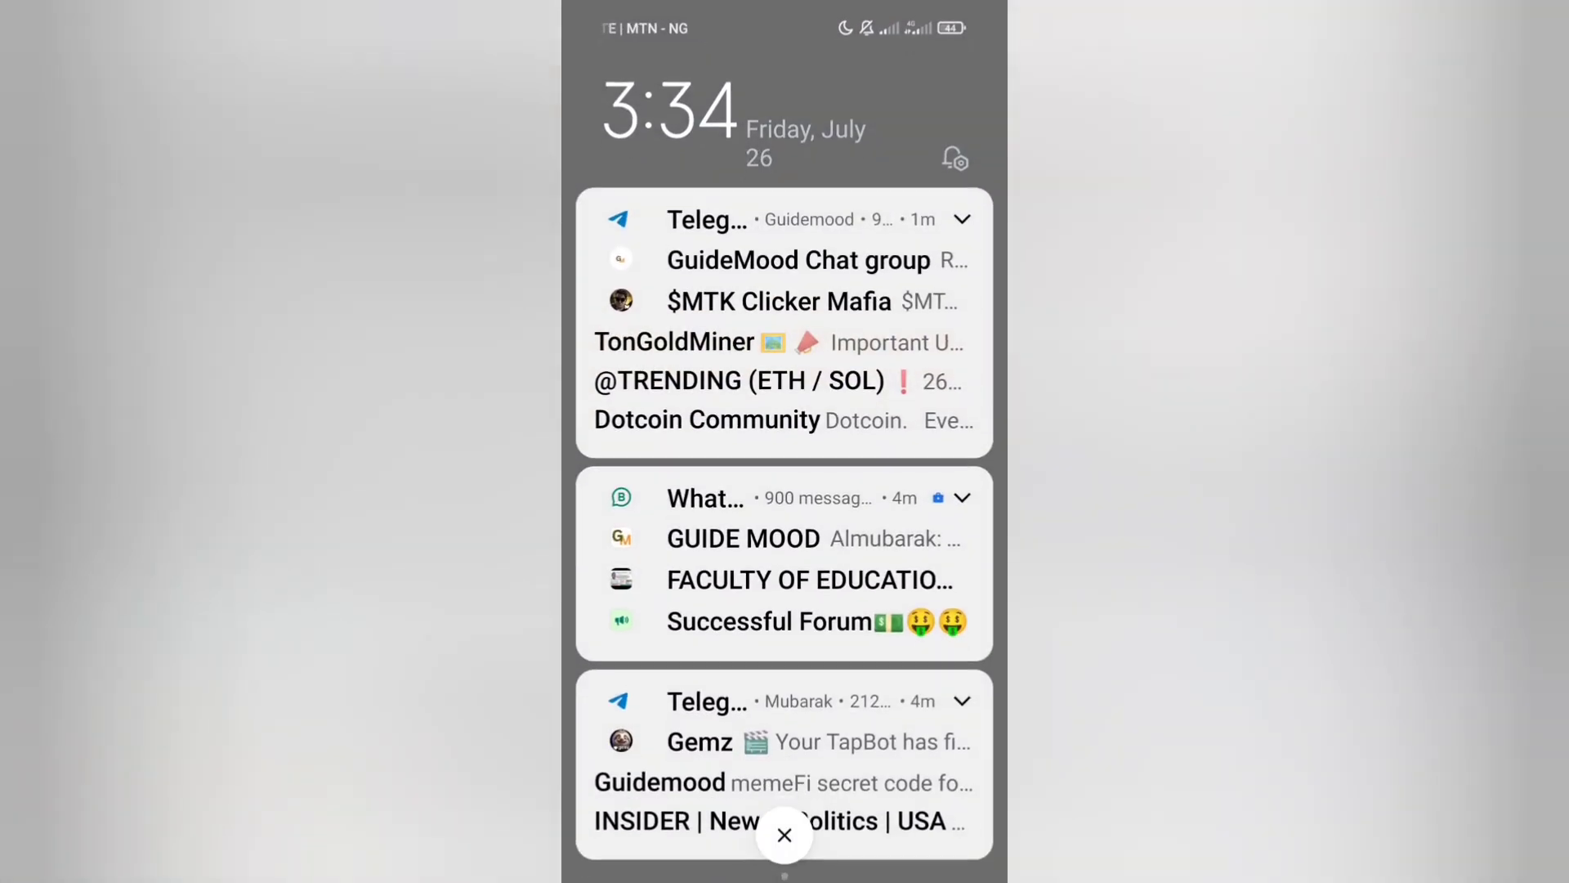
- Submit the emailed Bybit code, see it rejected, and re-enter a fresh six-digit code
scroll("down", 3)
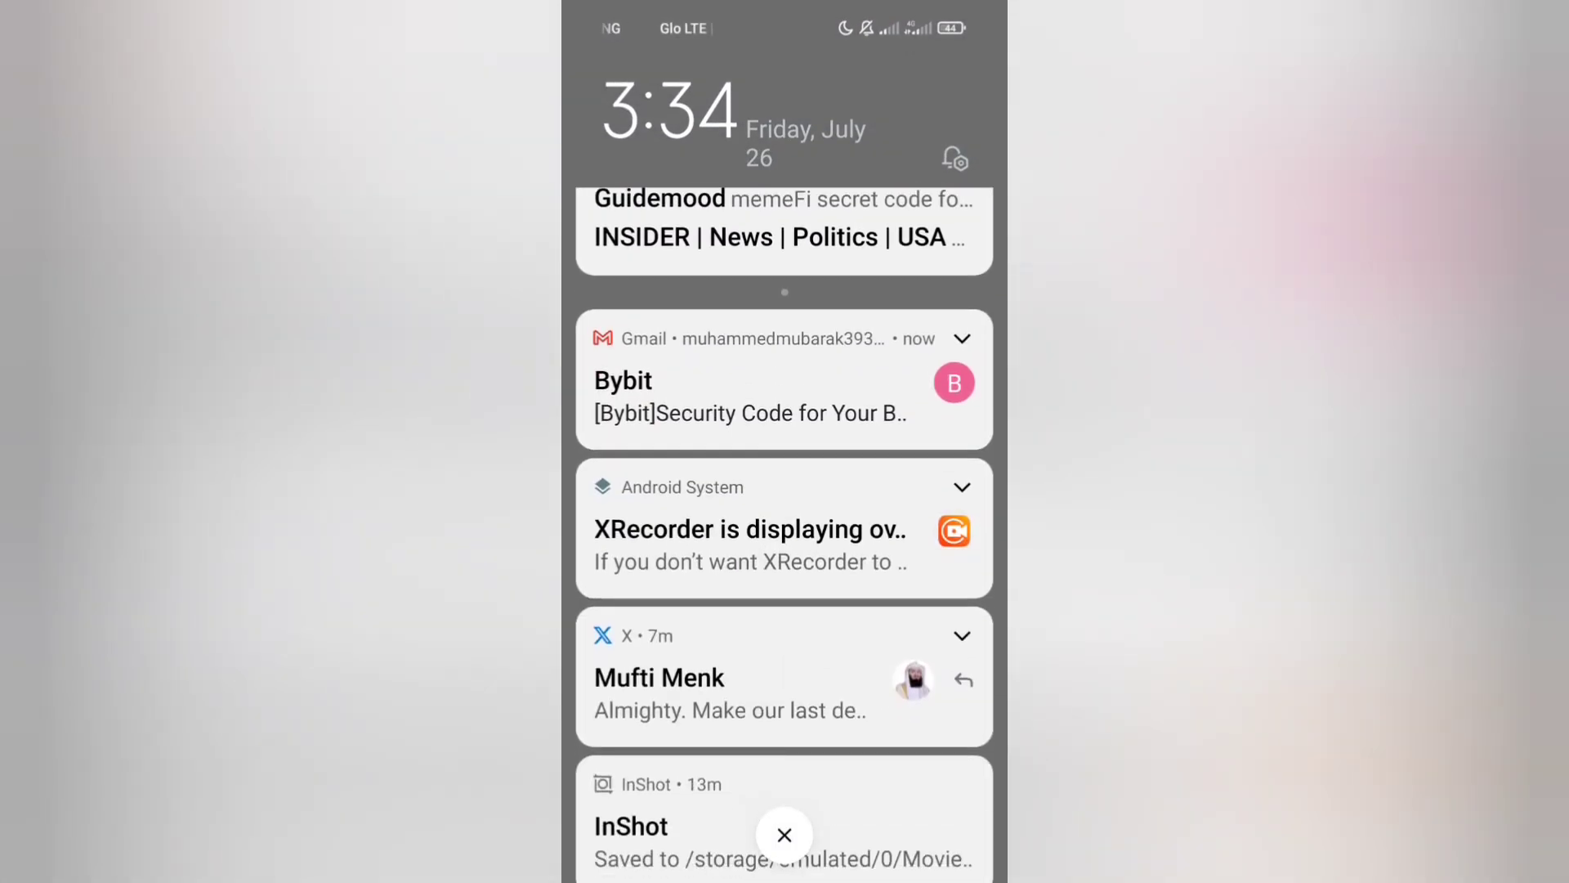
left_click(961, 339)
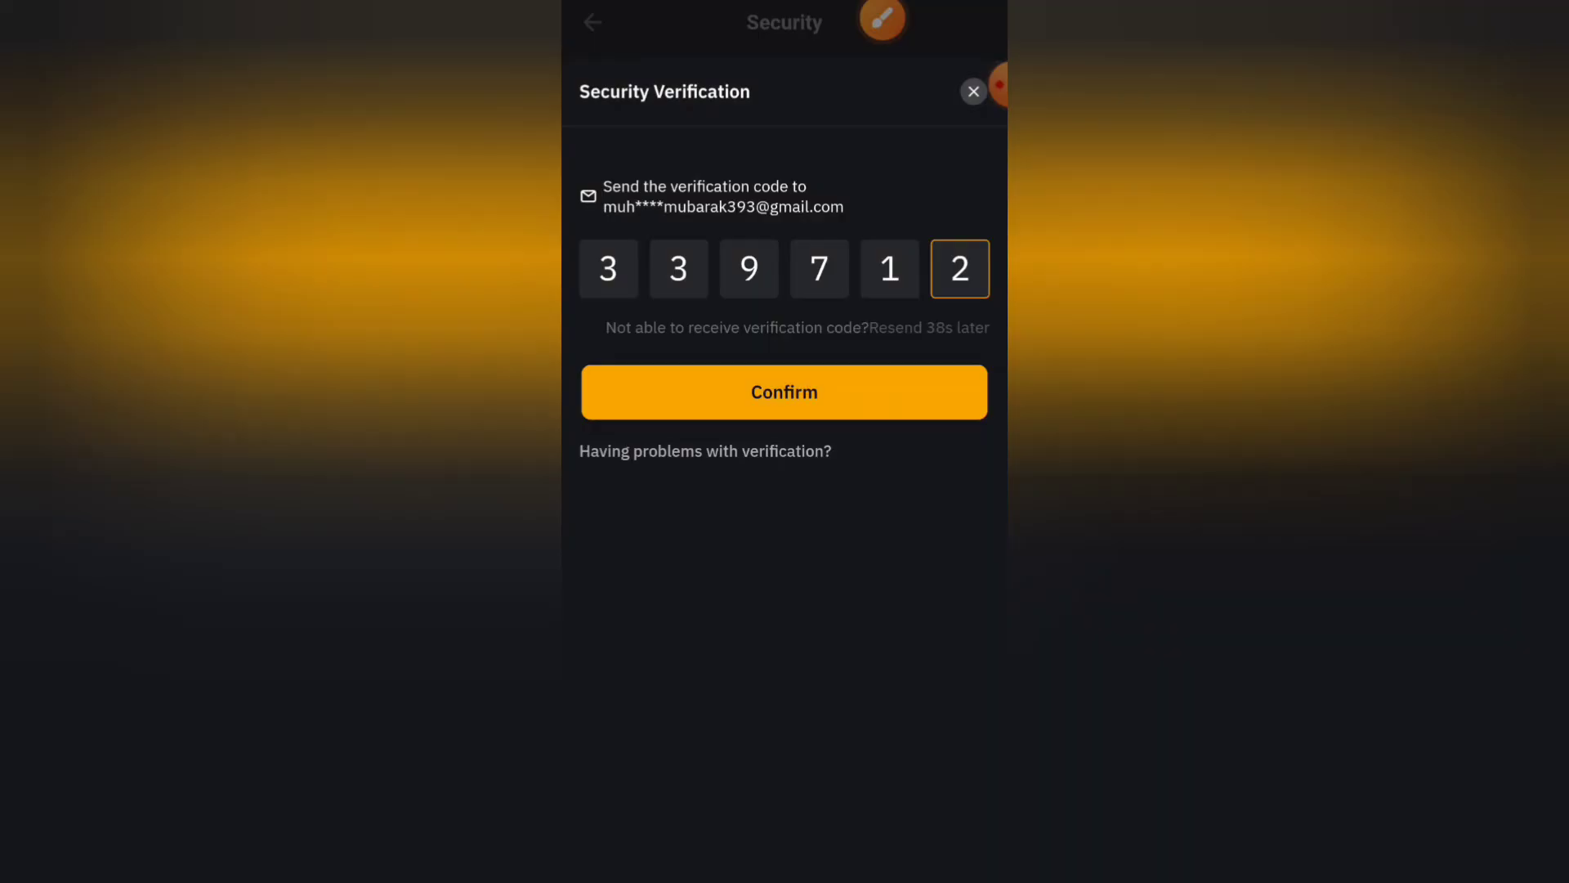
left_click(783, 391)
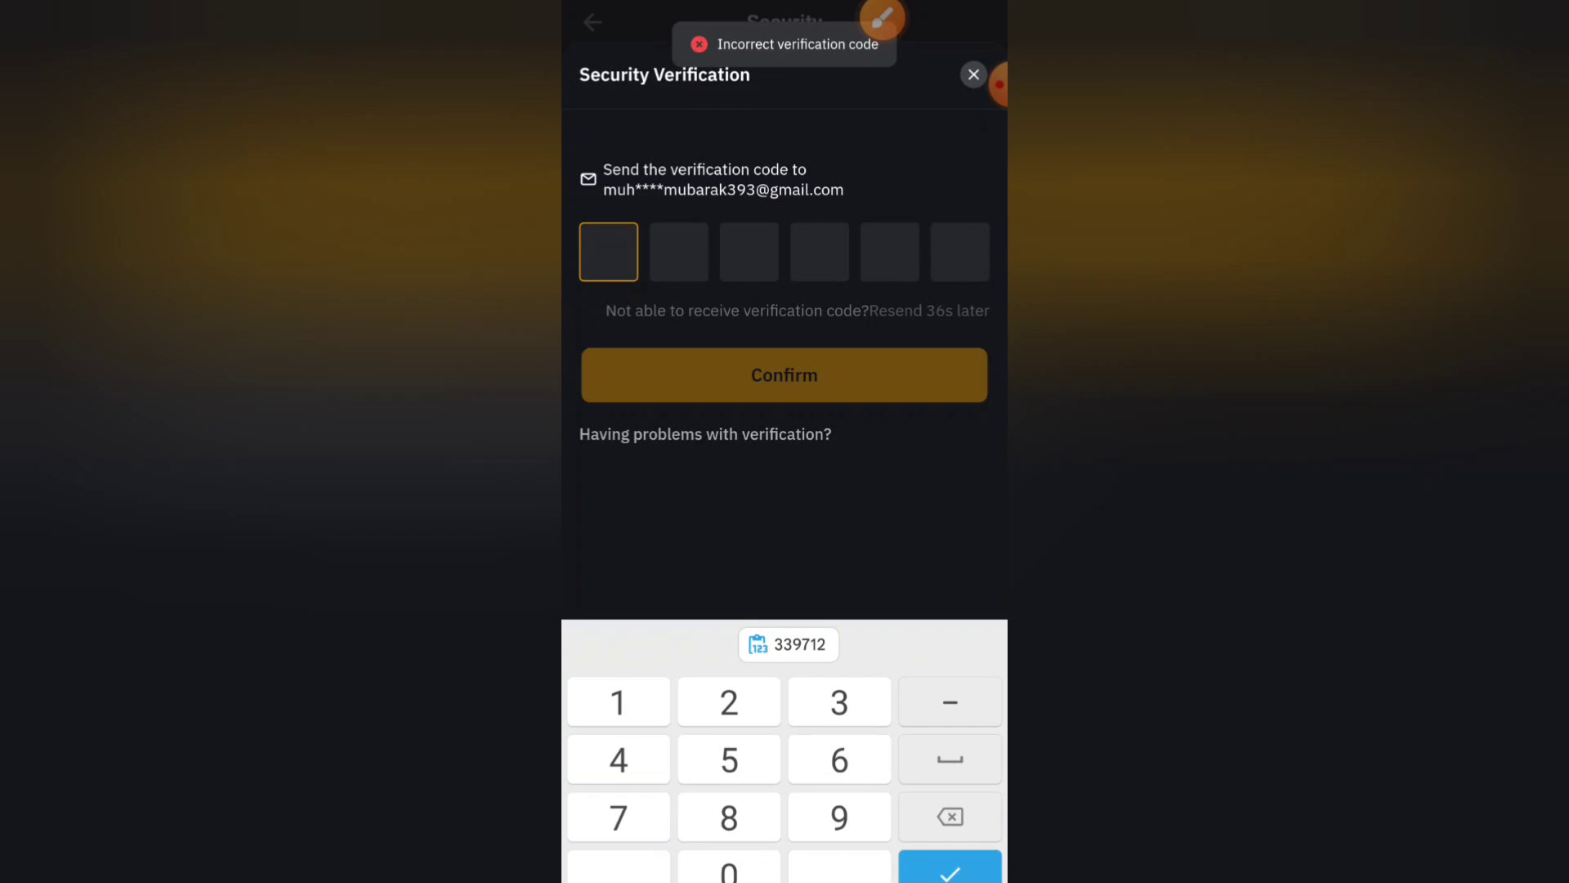
left_click(839, 701)
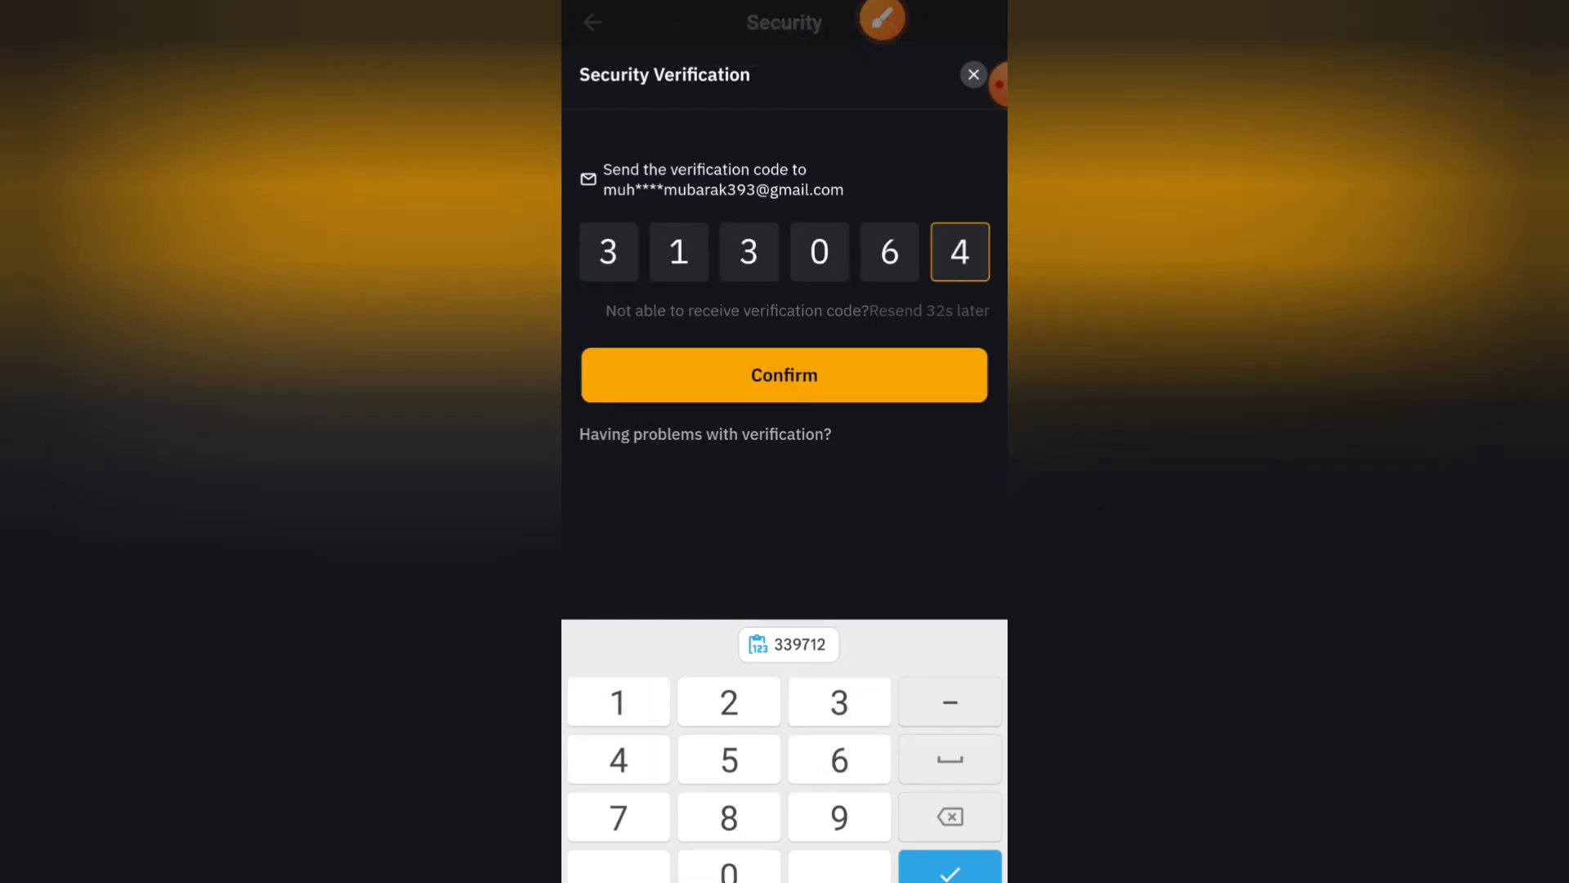
- Confirm the verification code, copy the Google Authenticator setup key and continue to the next step
left_click(783, 376)
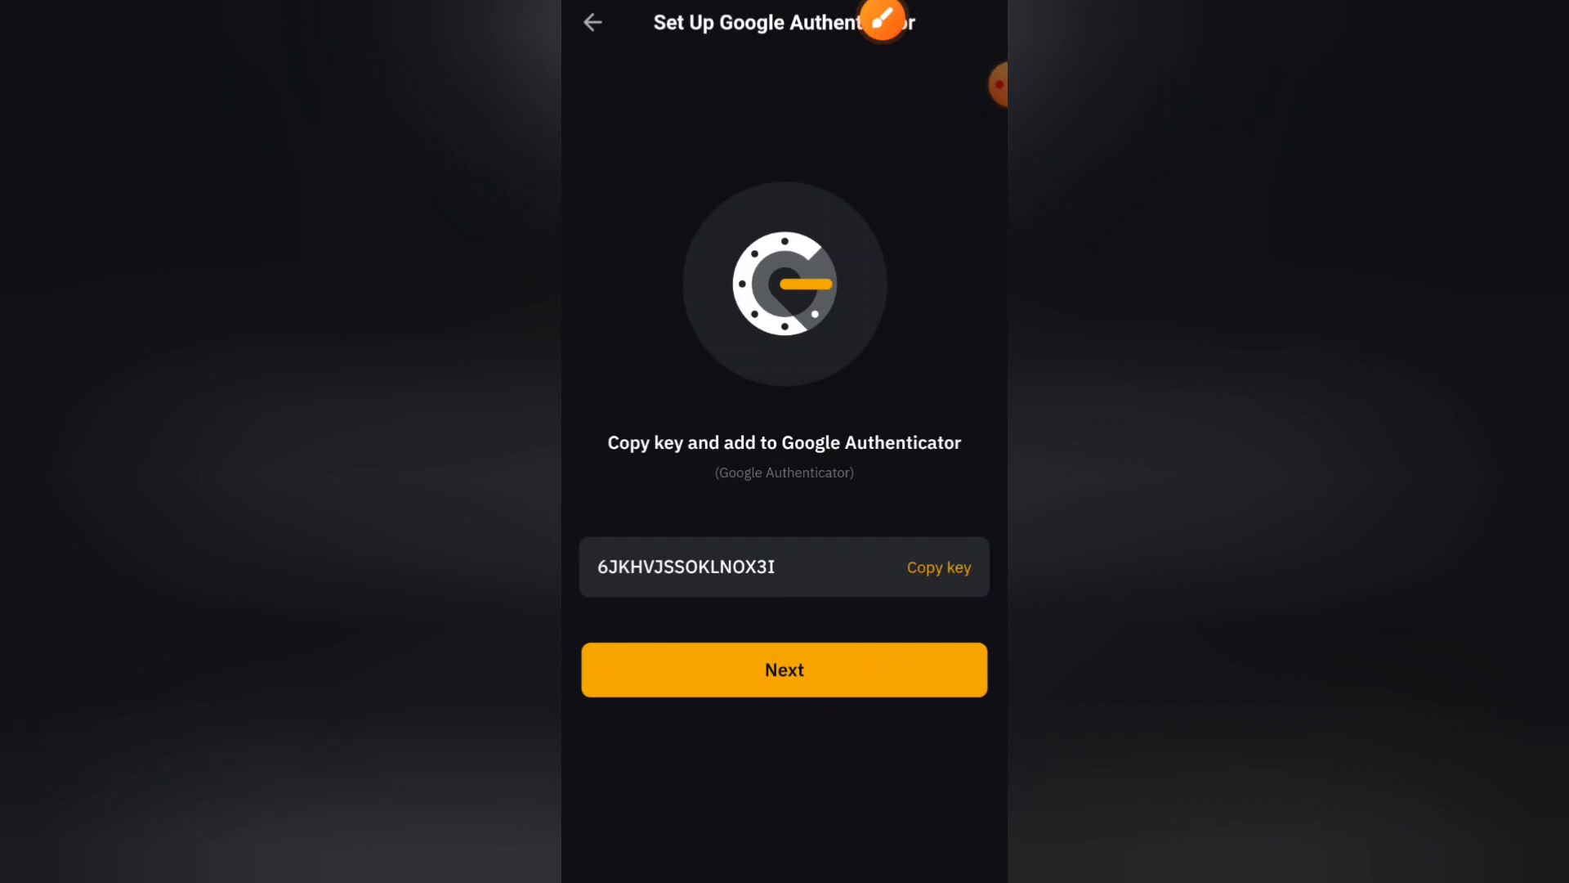
left_click(938, 567)
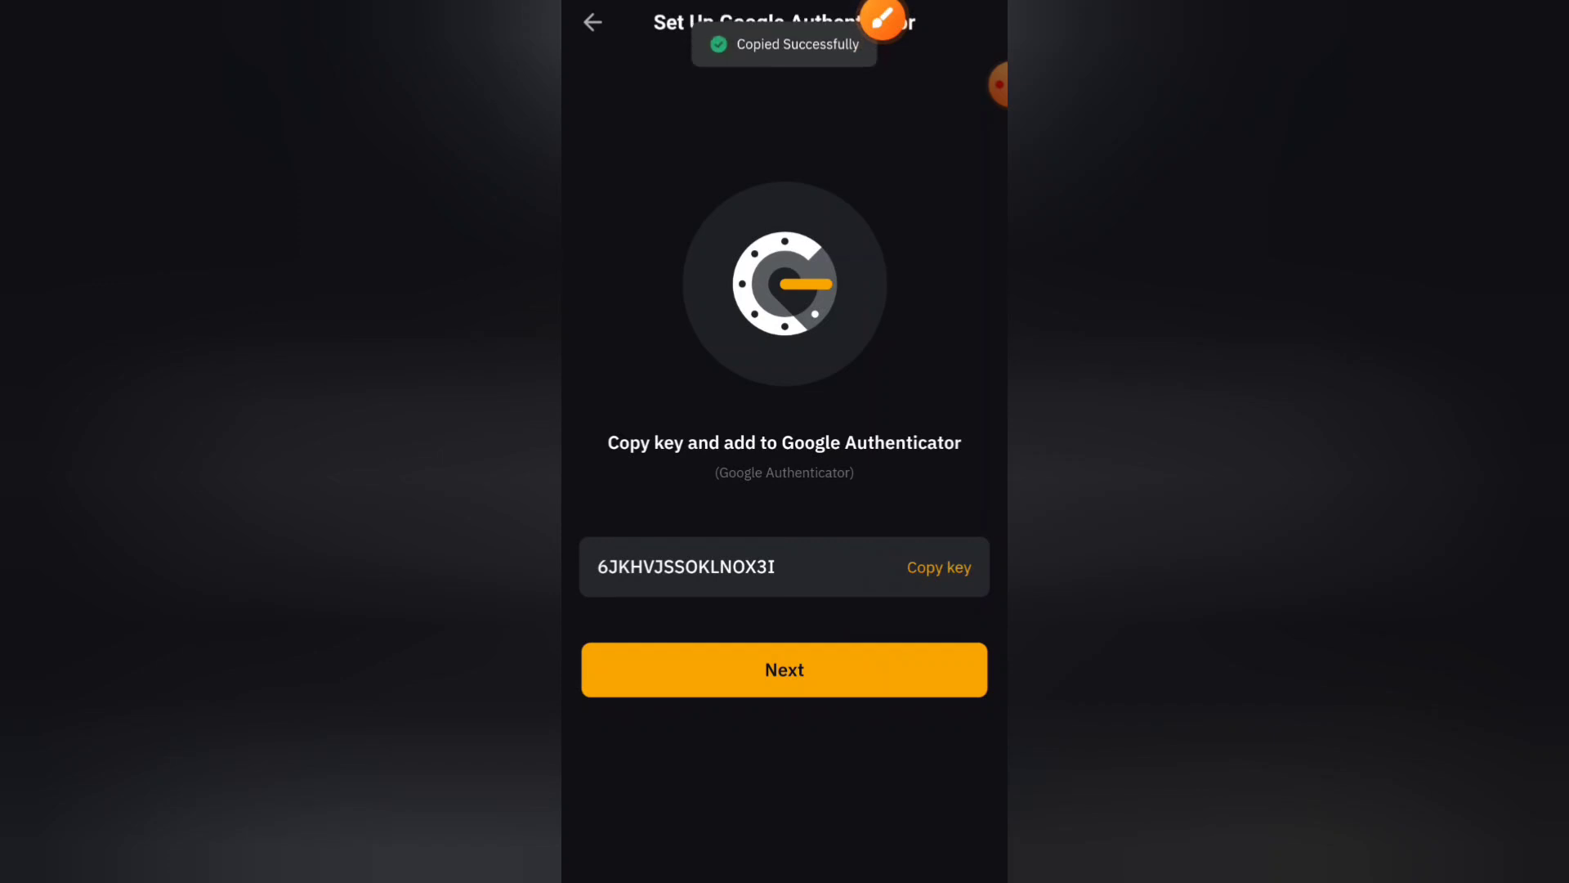
left_click(783, 670)
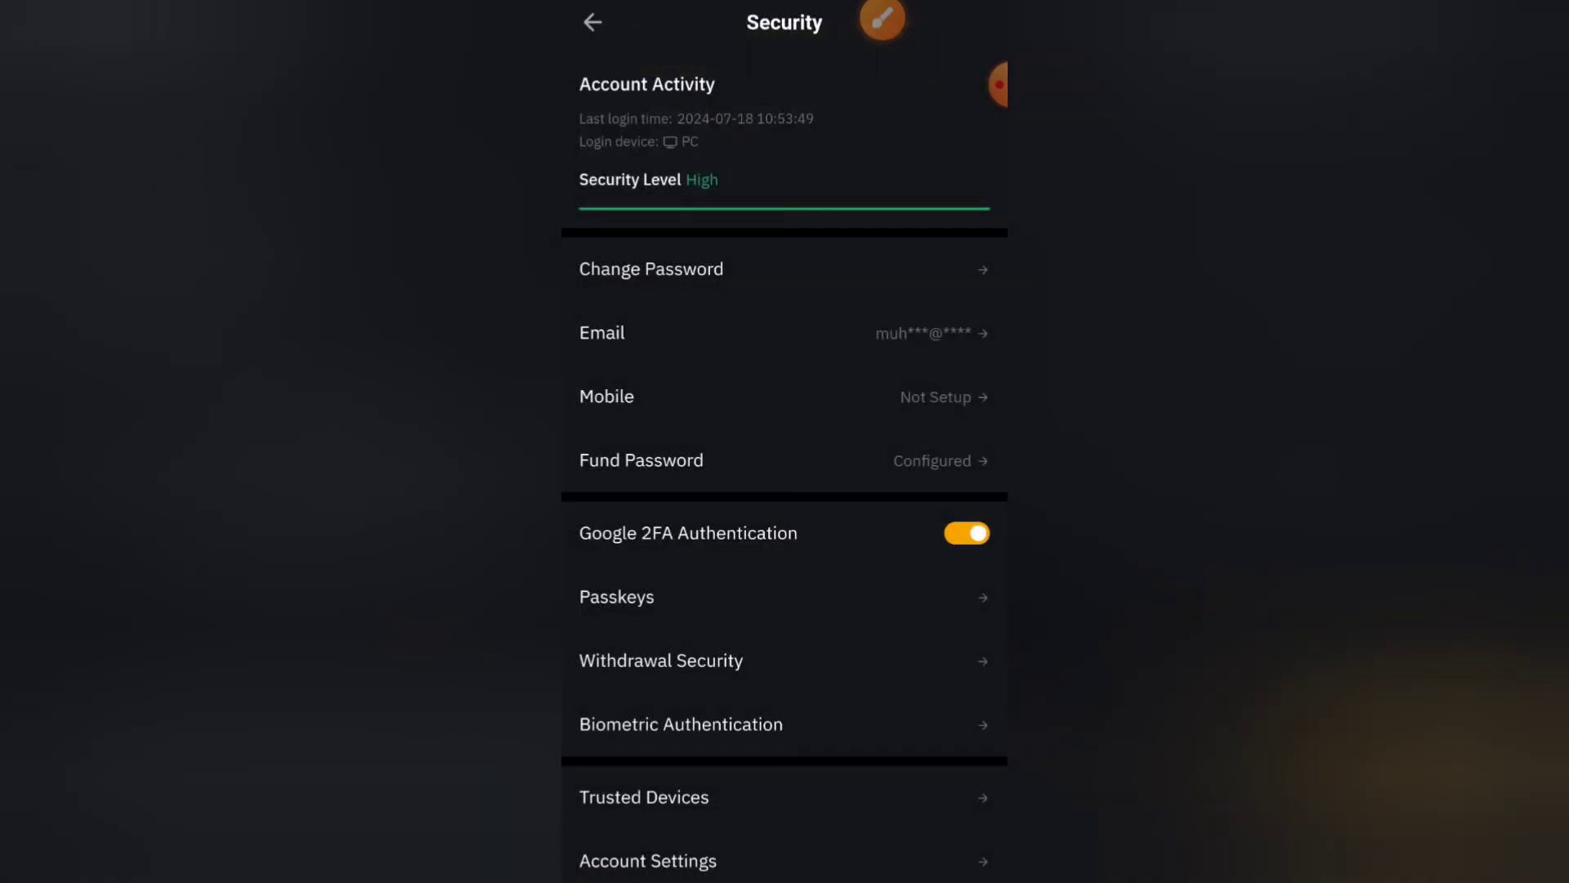
- Return to Bybit and finish setup so the Security page shows Google 2FA on and level High
left_click(879, 22)
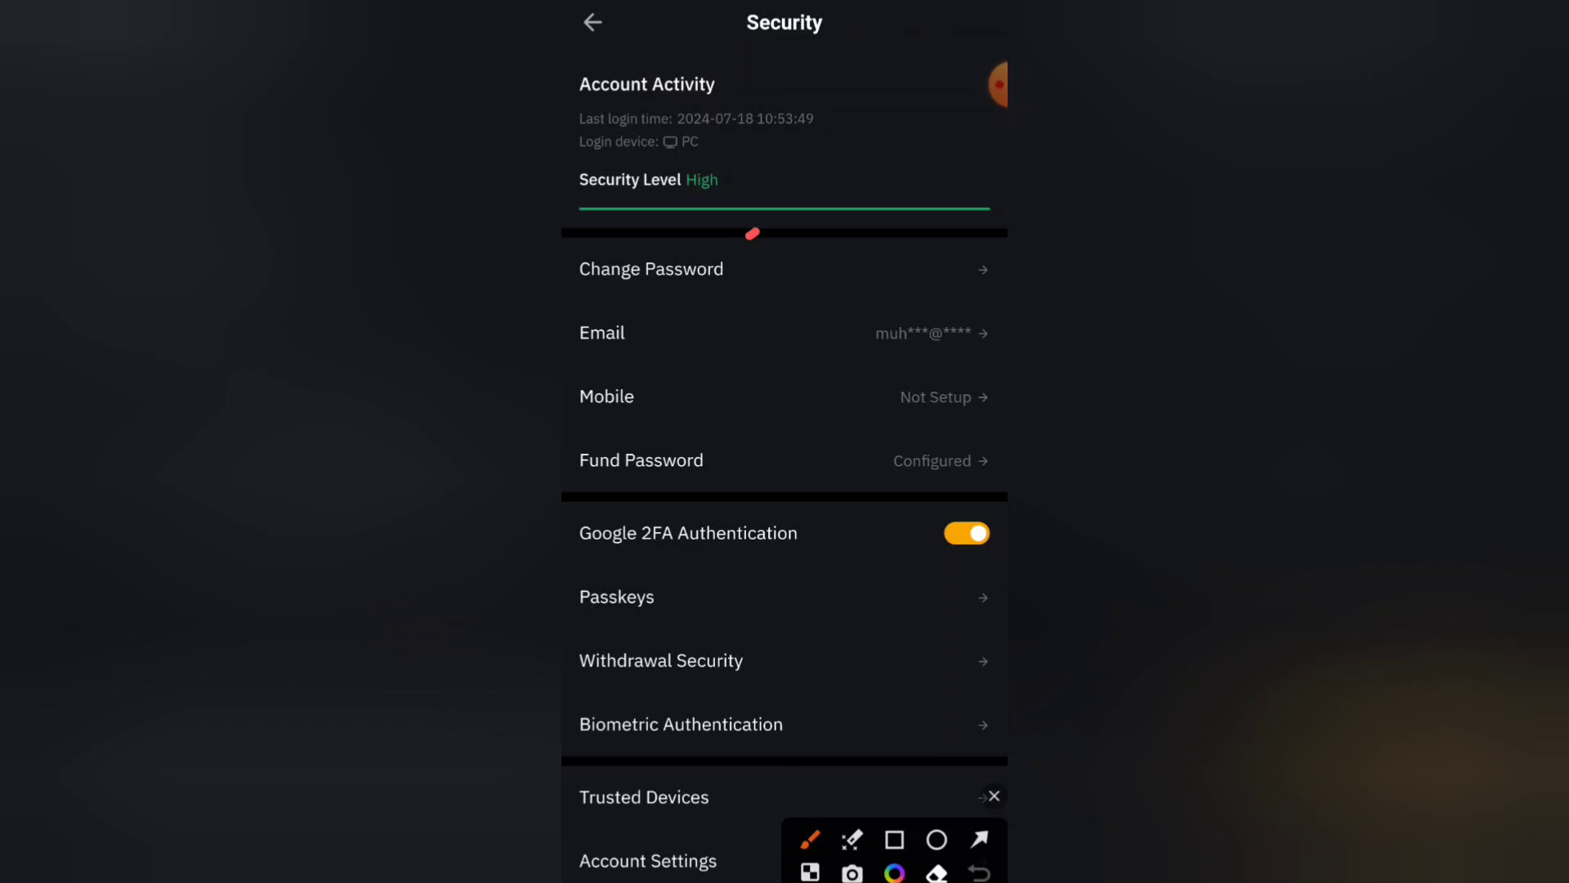